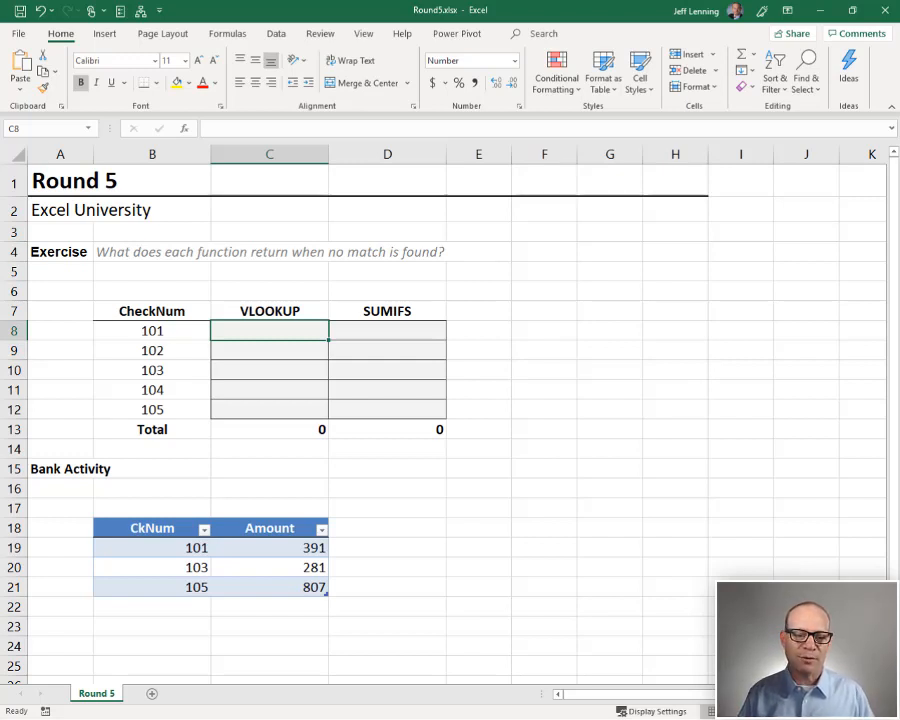
Enter =VLOOKUP(B8,Table1,2,TRUE) in C8, returning 391 for check 101.
{"action": "left_click", "coordinate": [152, 350]}
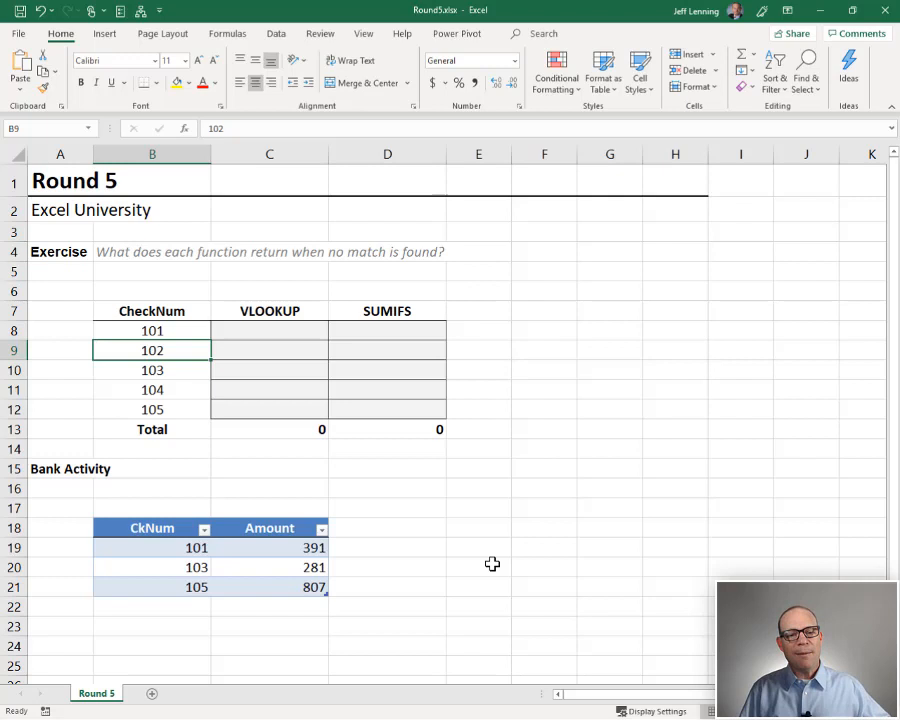
{"action": "mouse_move", "coordinate": [306, 342]}
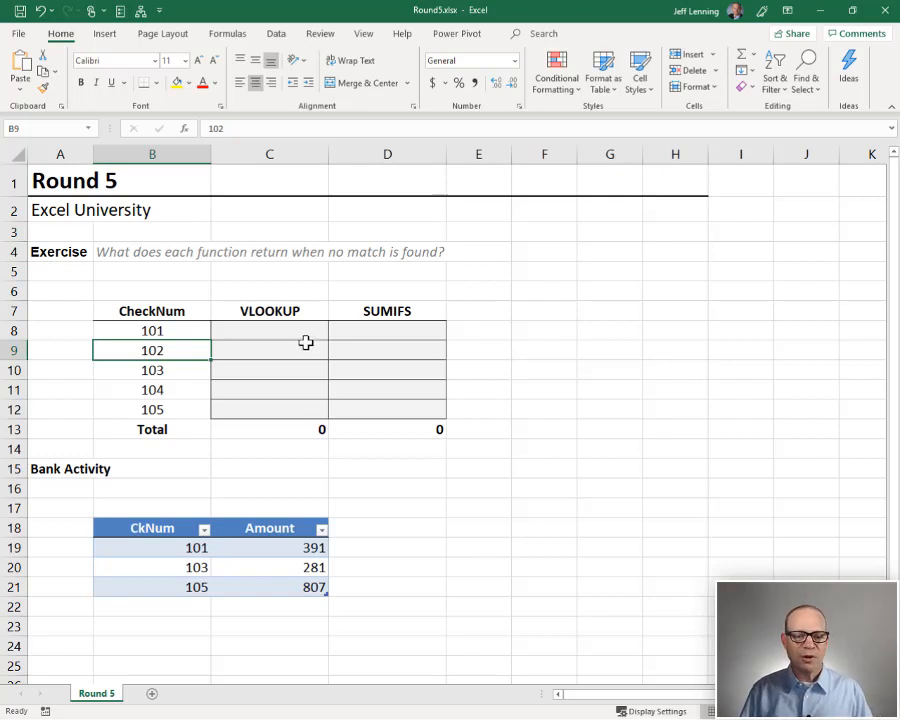
{"action": "left_click", "coordinate": [268, 330]}
{"action": "type", "text": "=VLOOKUP(B8"}
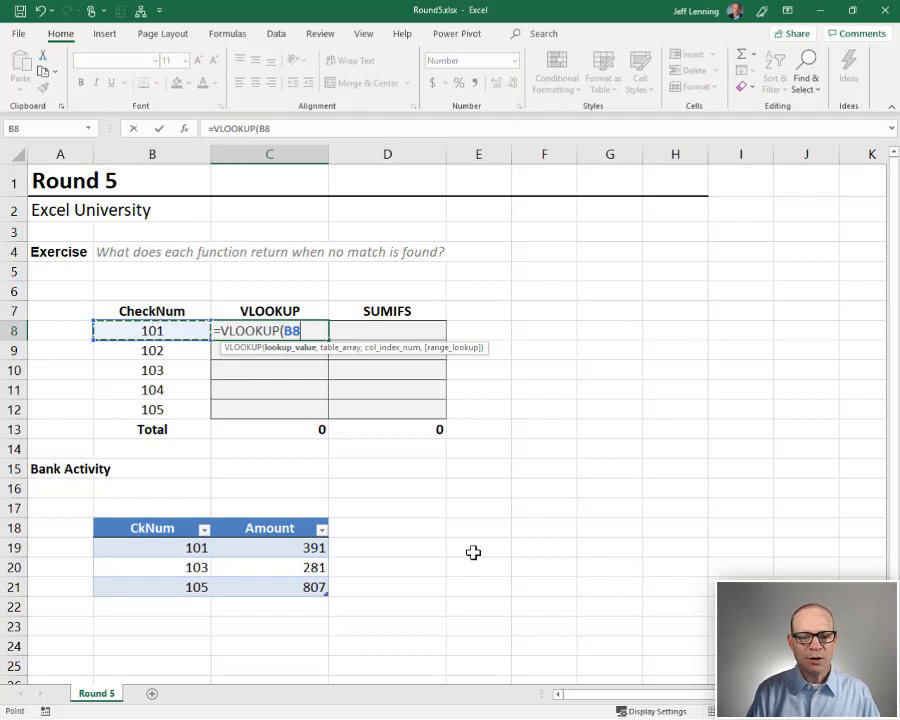
{"action": "type", "text": ",table1,2"}
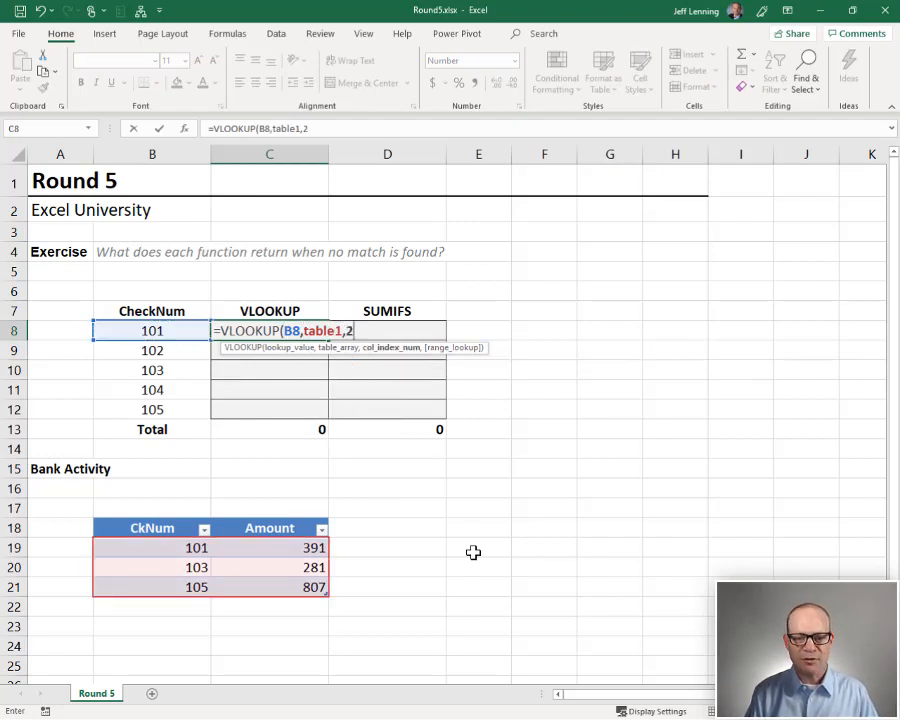
{"action": "type", "text": ",TRUE"}
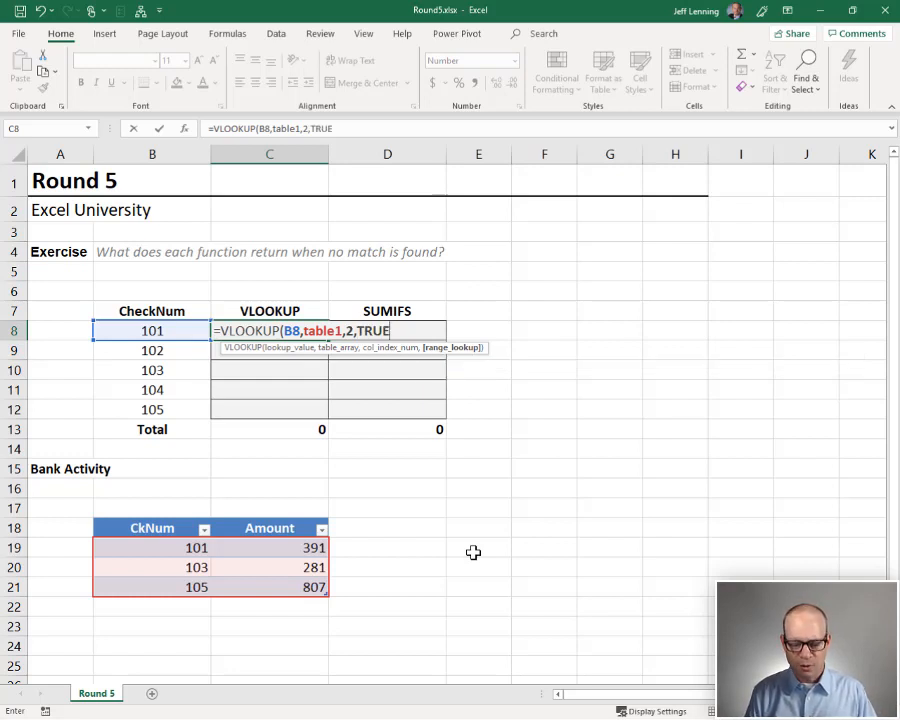
{"action": "key", "text": "Return"}
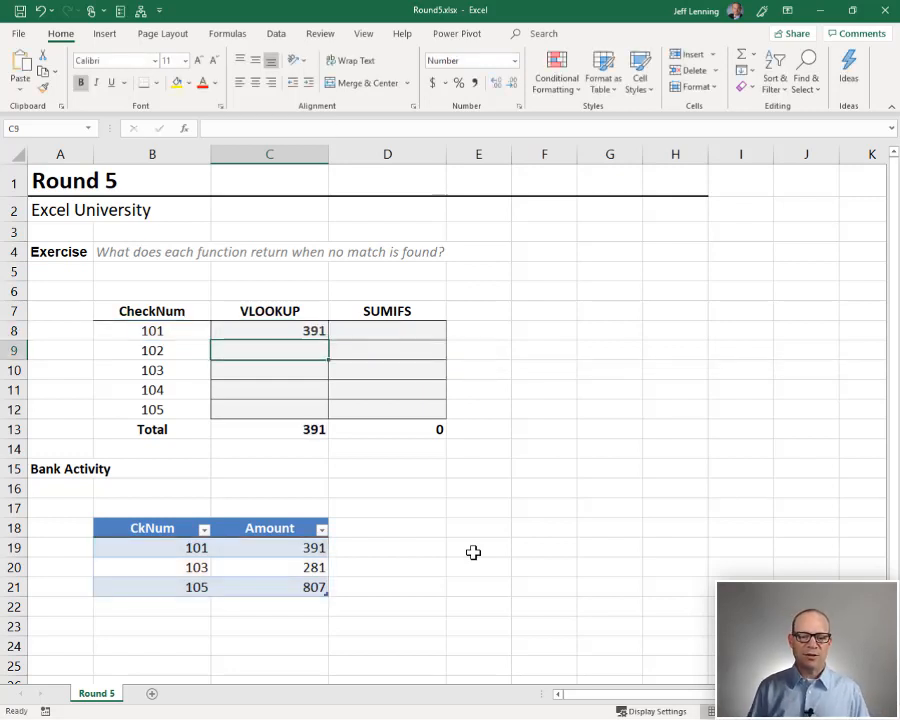
Fill the approximate-match VLOOKUP down to C12 and inspect the wrong 391 for check 102.
{"action": "left_click", "coordinate": [268, 330]}
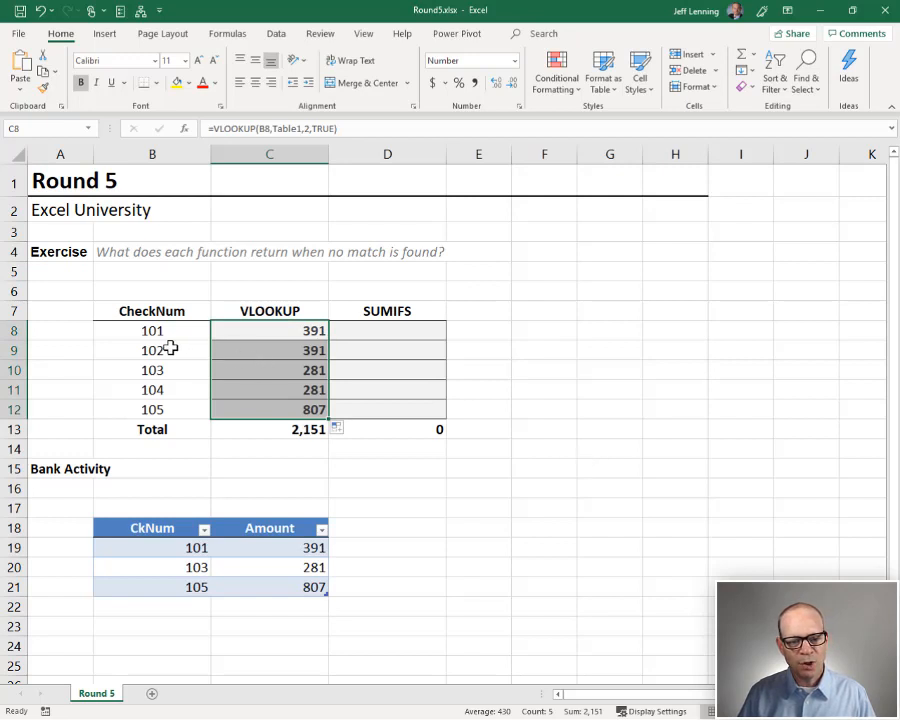
{"action": "left_click", "coordinate": [268, 350]}
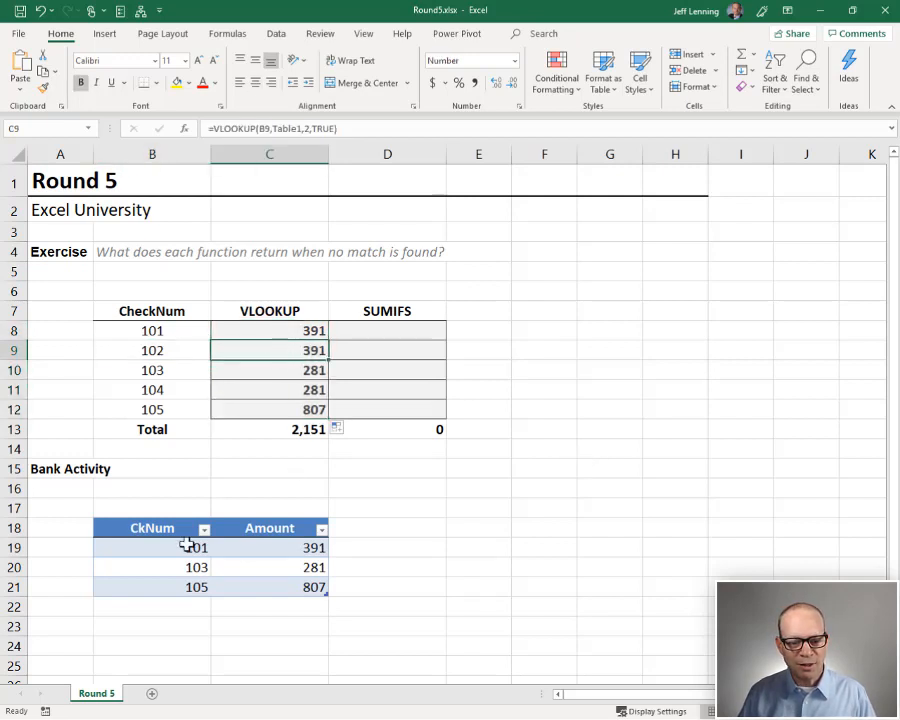
{"action": "mouse_move", "coordinate": [266, 472]}
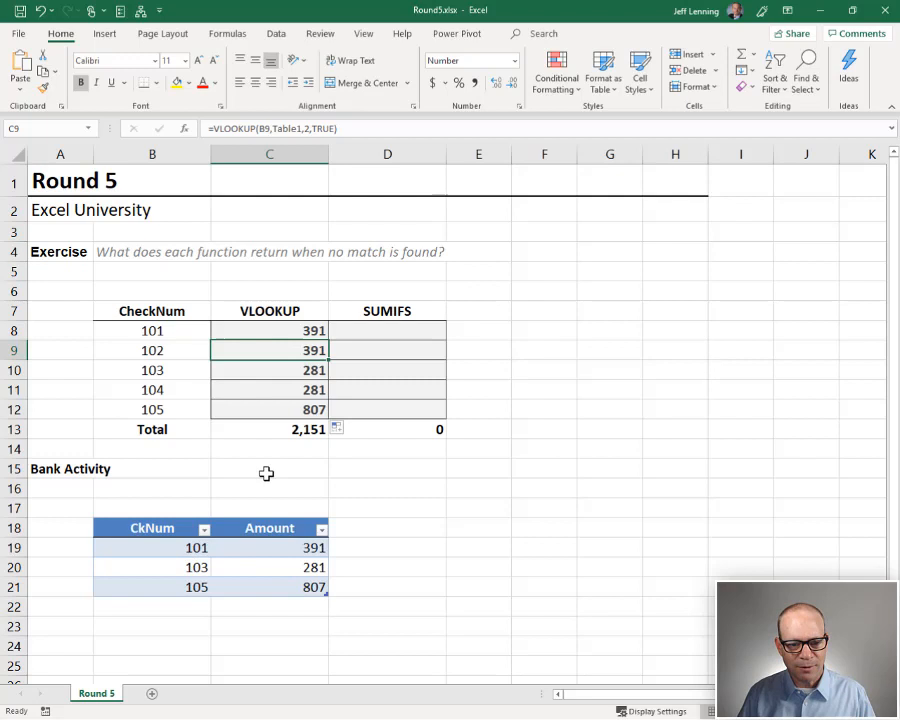
{"action": "left_click", "coordinate": [152, 370]}
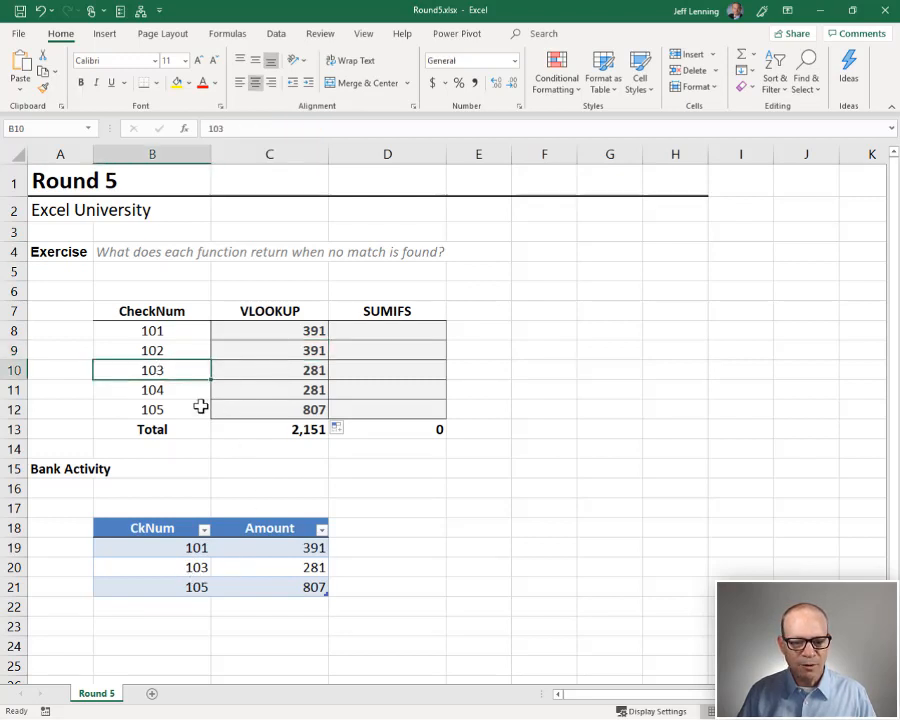
{"action": "left_click", "coordinate": [152, 388]}
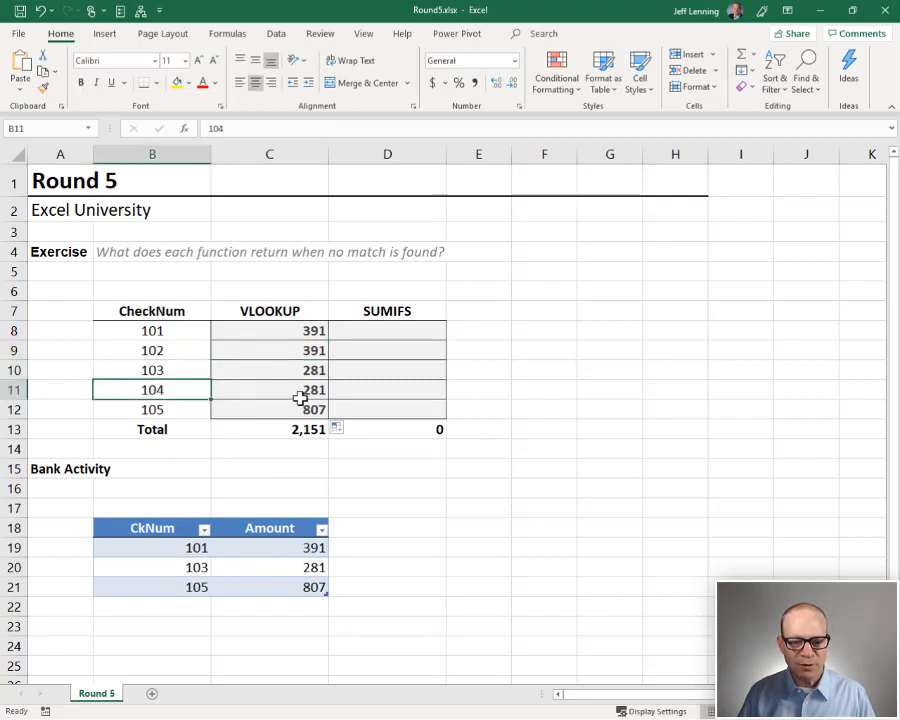
{"action": "double_click", "coordinate": [268, 330]}
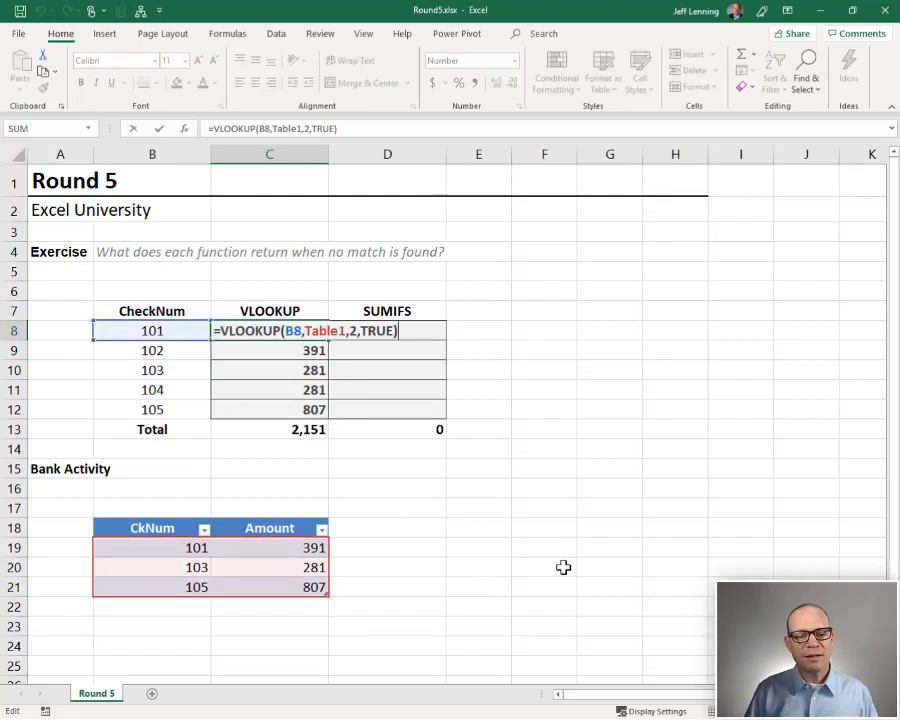
{"action": "key", "text": "Return"}
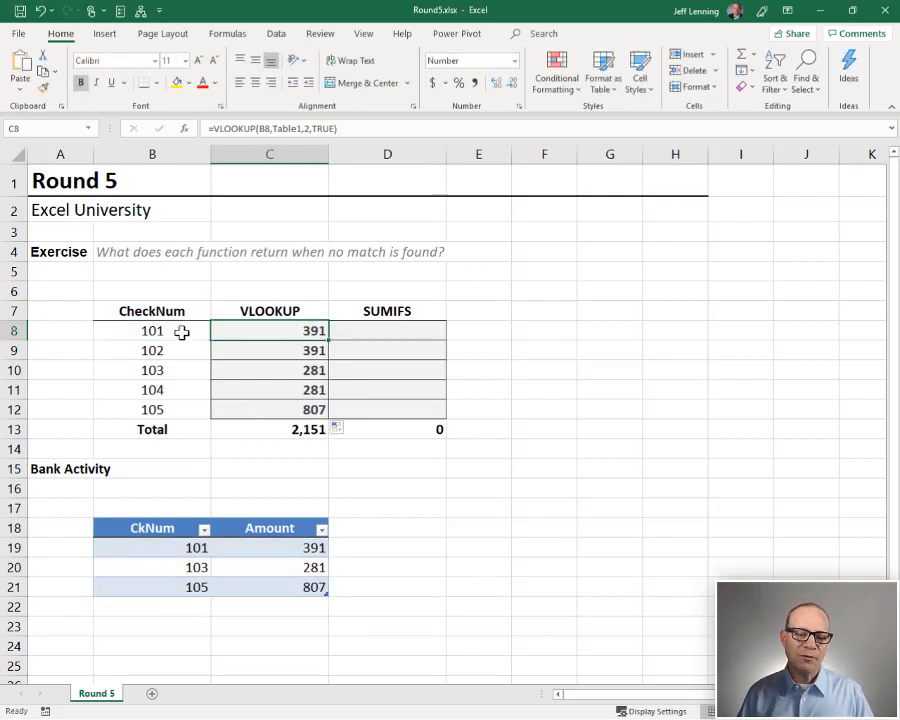
Compare the results against the bank rows for checks 101-105, total reading 2,151.
{"action": "left_click", "coordinate": [152, 350]}
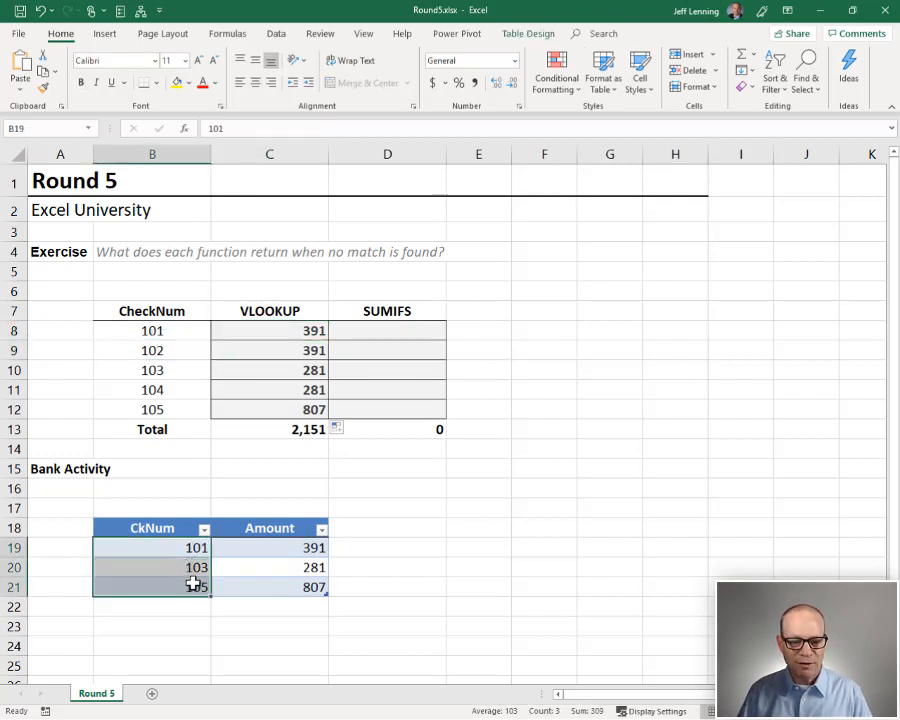
{"action": "left_click", "coordinate": [152, 350]}
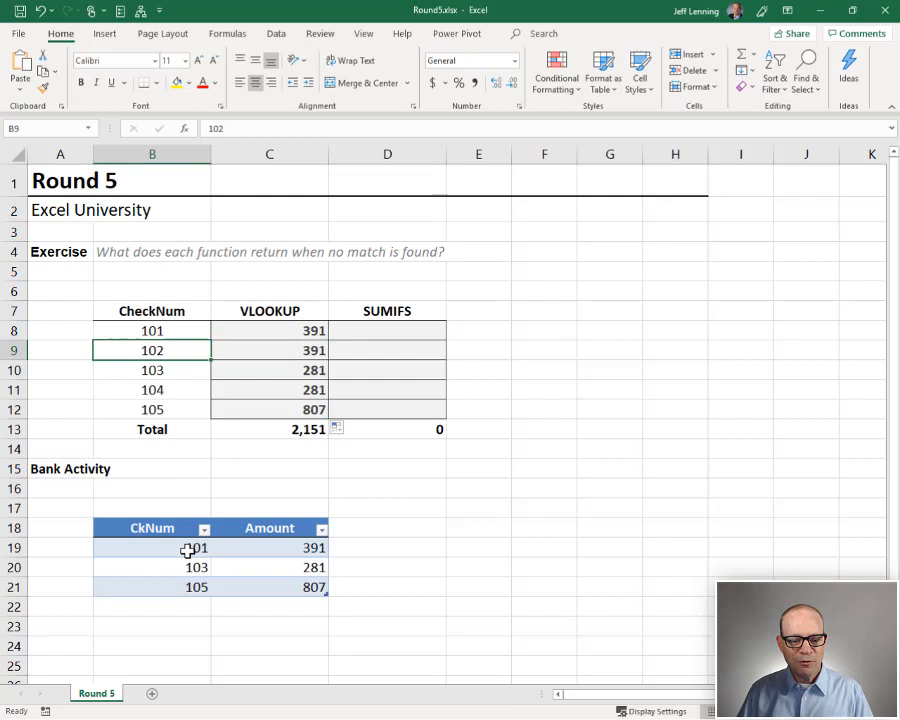
{"action": "left_click_drag", "start_coordinate": [152, 548], "coordinate": [152, 568]}
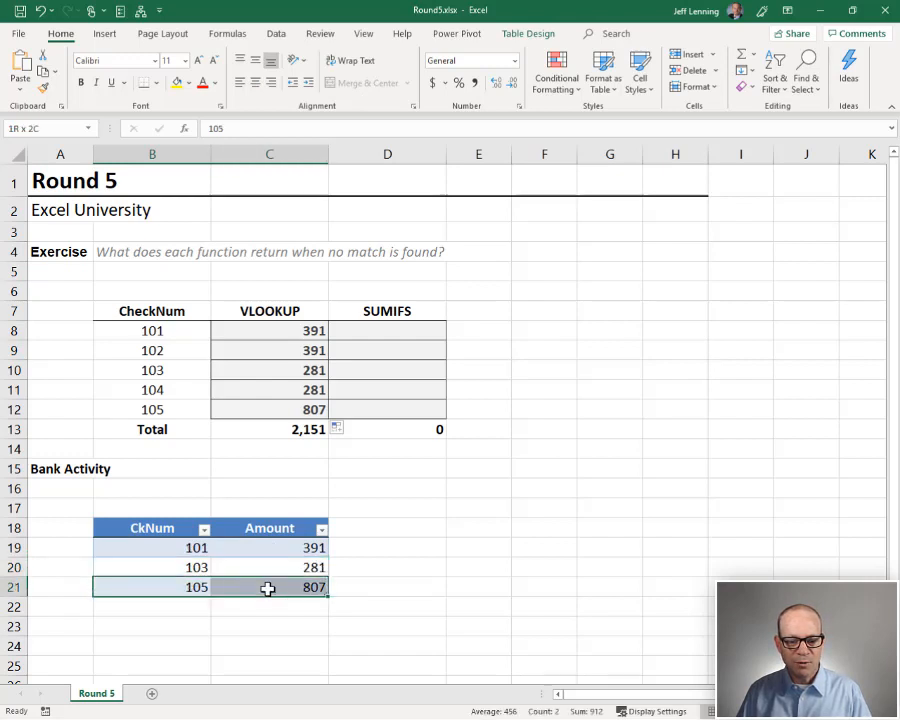
{"action": "left_click", "coordinate": [268, 330]}
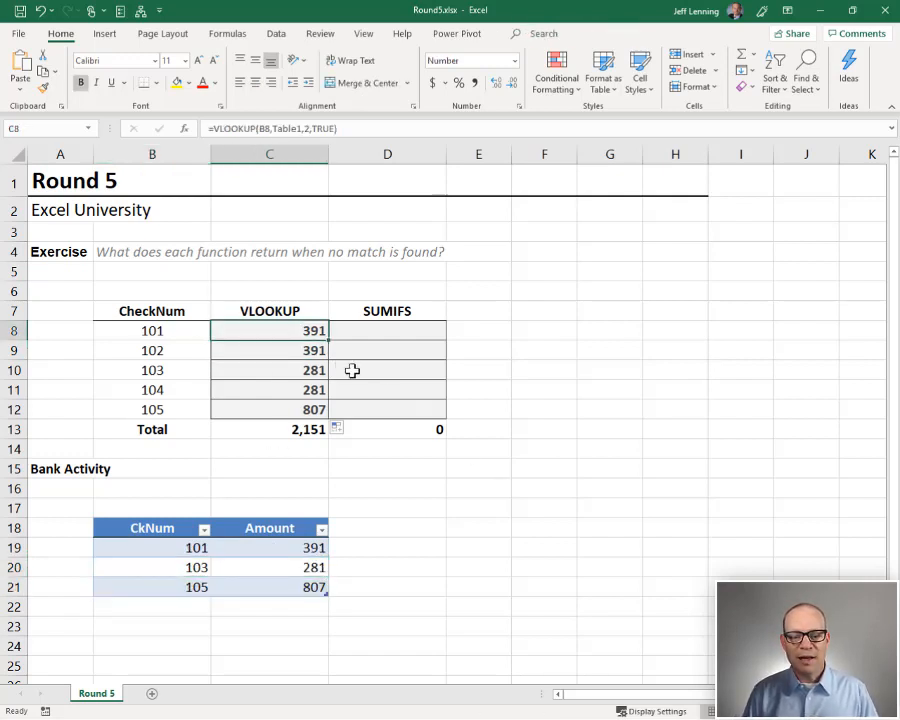
Rewrite C8 as =VLOOKUP(B8,Table1,2,FALSE) and fill down, so checks 102 and 104 return #N/A.
{"action": "key", "text": "Delete"}
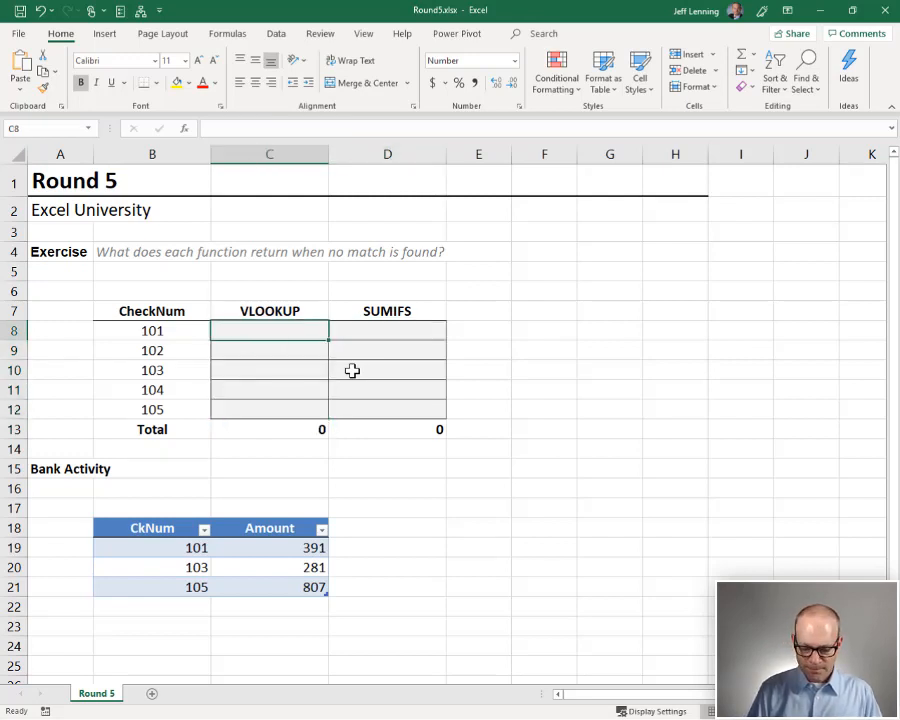
{"action": "type", "text": "=VLOOKUP(B8,"}
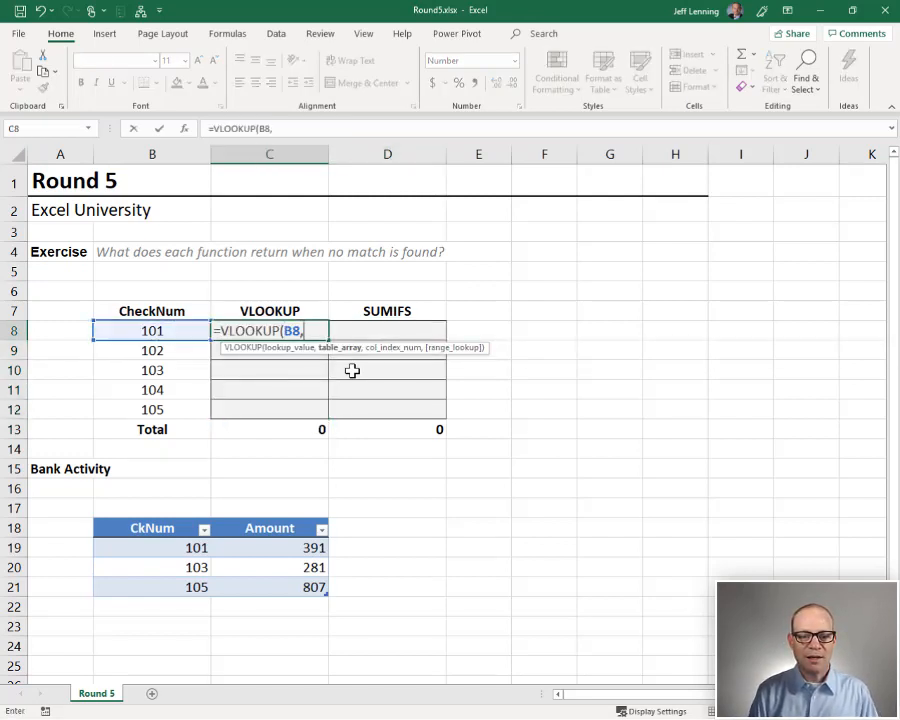
{"action": "type", "text": "table1,2,"}
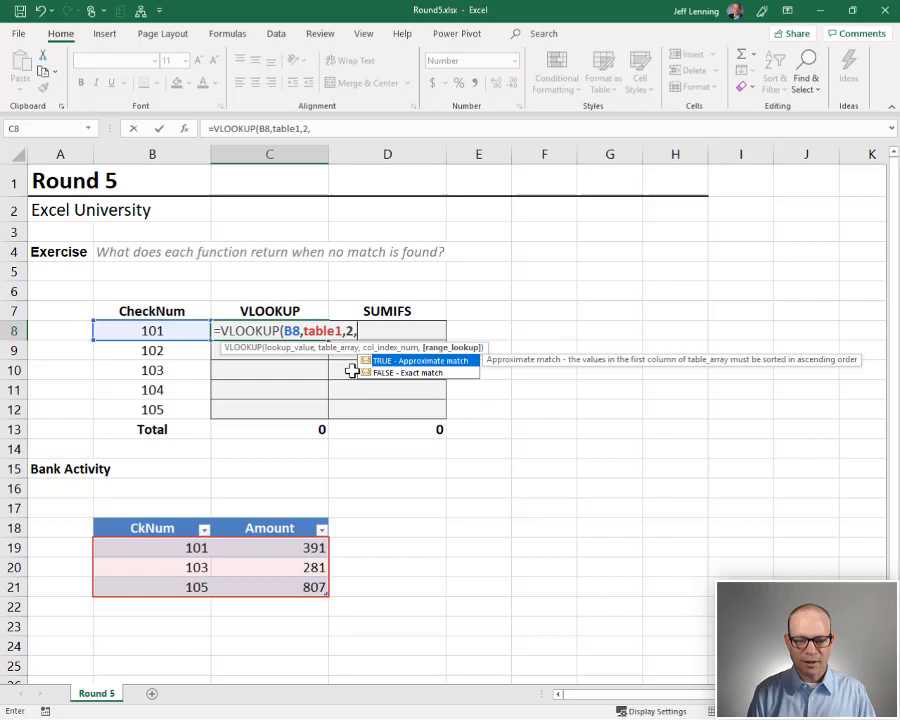
{"action": "type", "text": "false"}
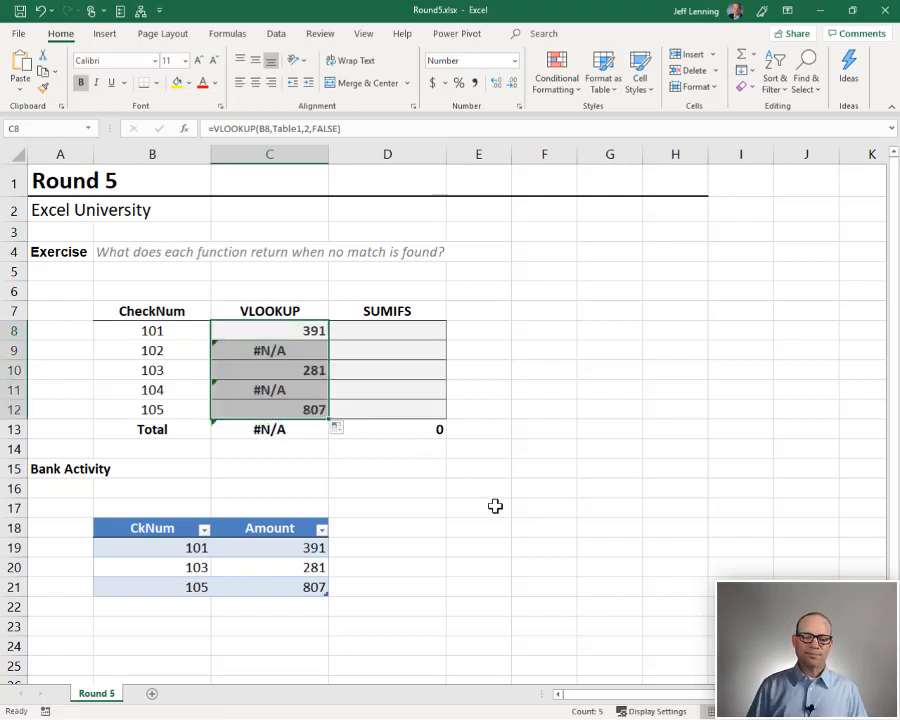
{"action": "mouse_move", "coordinate": [200, 354]}
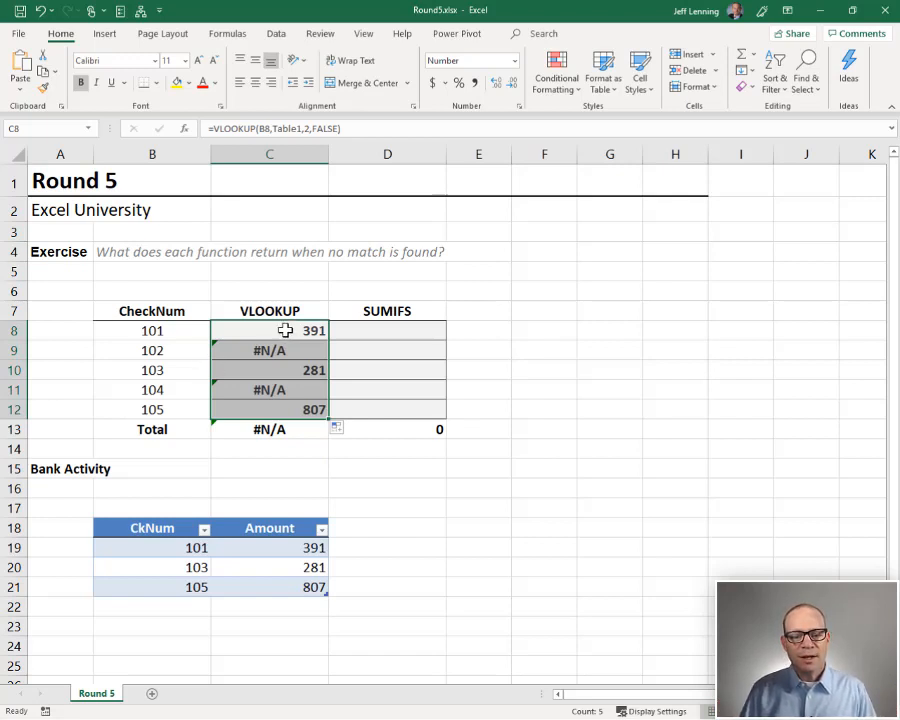
Inspect the SUM in C13, which now also shows #N/A.
{"action": "left_click", "coordinate": [268, 428]}
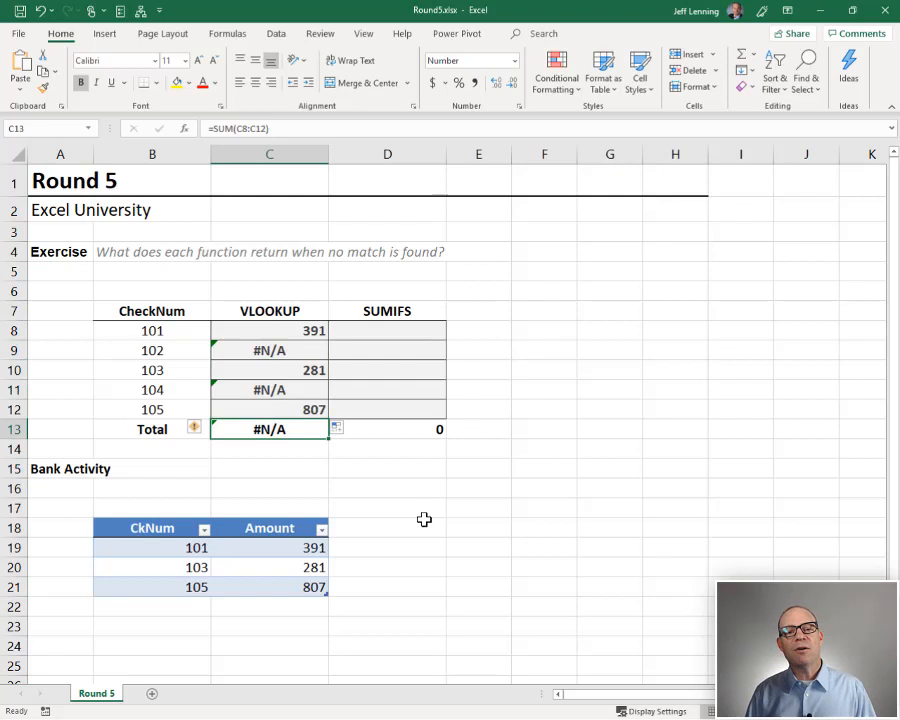
{"action": "double_click", "coordinate": [268, 428]}
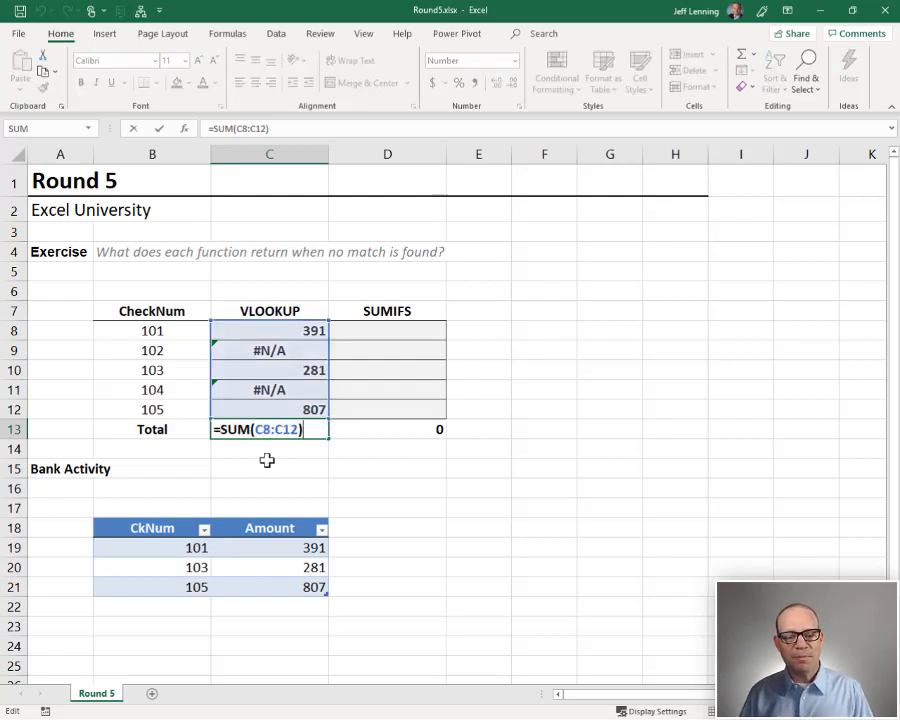
{"action": "key", "text": "Return"}
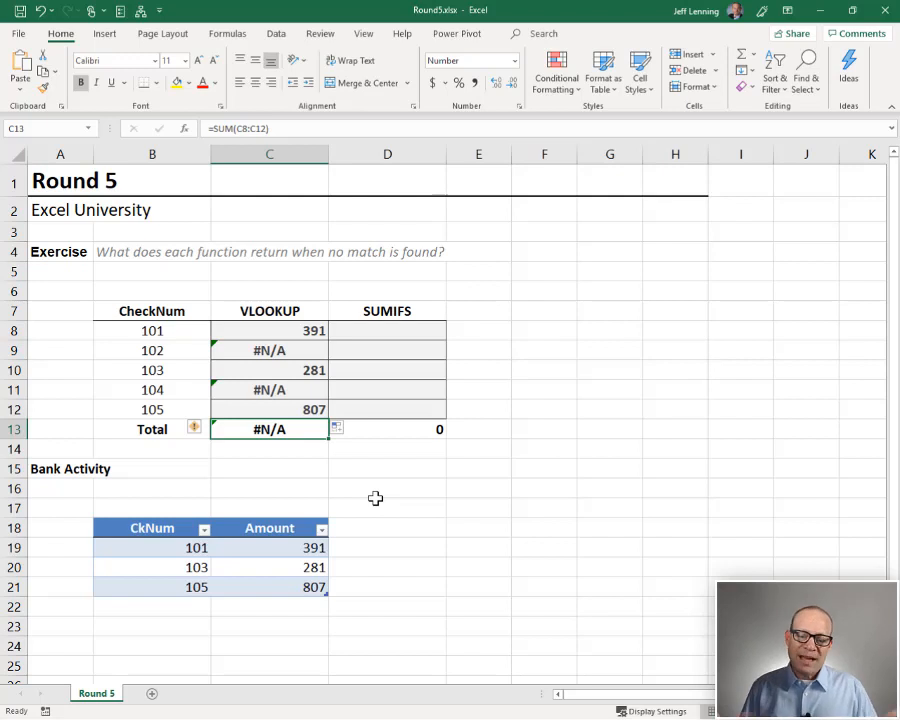
Enter =SUMIFS(Table1[Amount],Table1[CkNum],B8) in D8 and fill down, giving 391, 0, 281, 0, 807 totaling 1,479.
{"action": "left_click", "coordinate": [388, 330]}
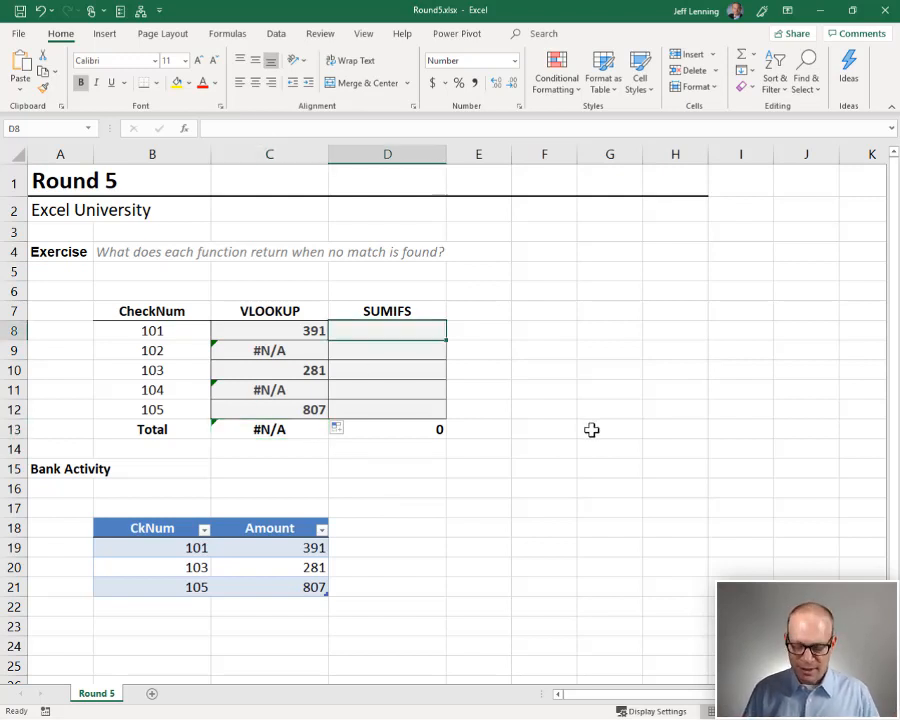
{"action": "type", "text": "=SUMIFS(Table1[Amount],Table1[CkNum],"}
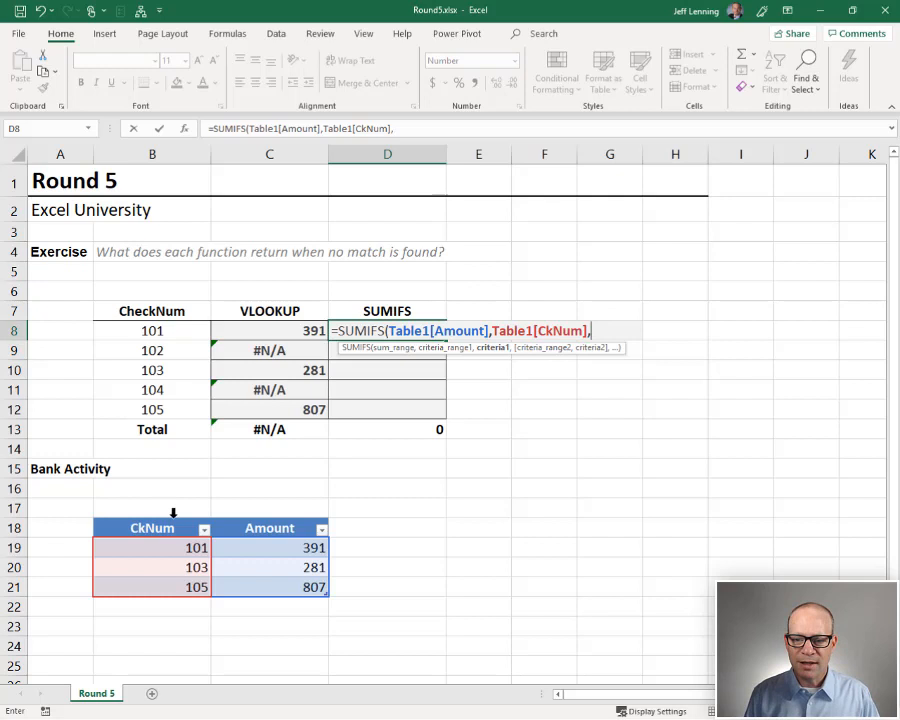
{"action": "left_click", "coordinate": [152, 330]}
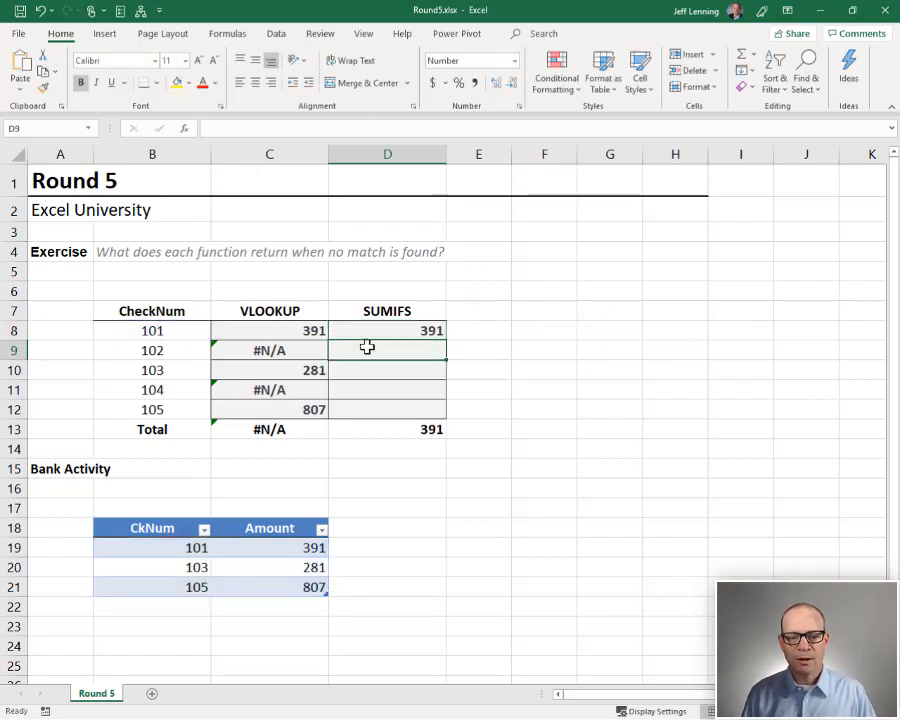
{"action": "left_click", "coordinate": [388, 330]}
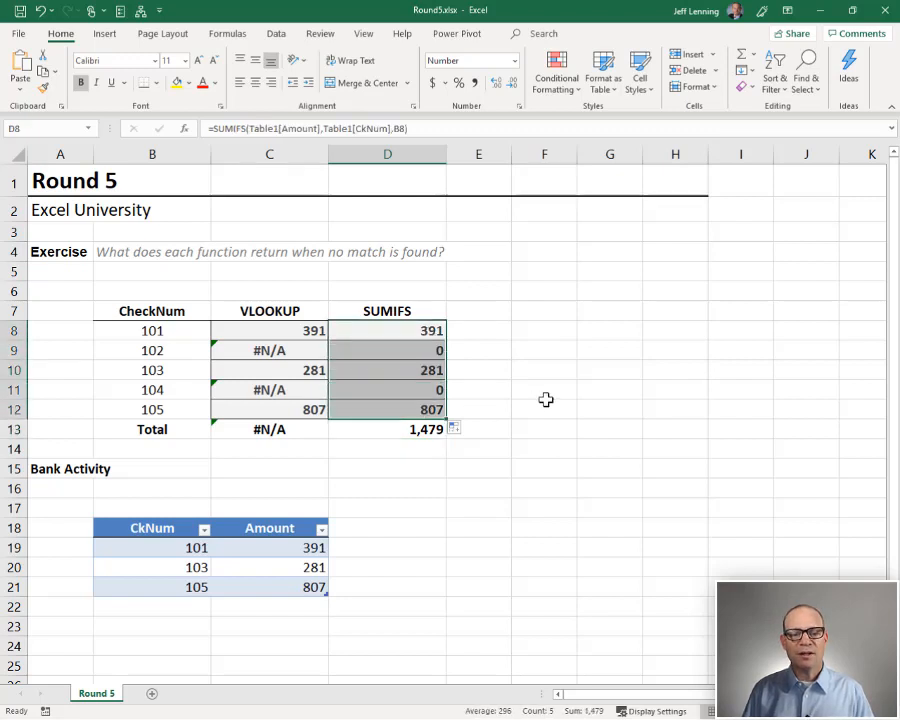
{"action": "mouse_move", "coordinate": [504, 480]}
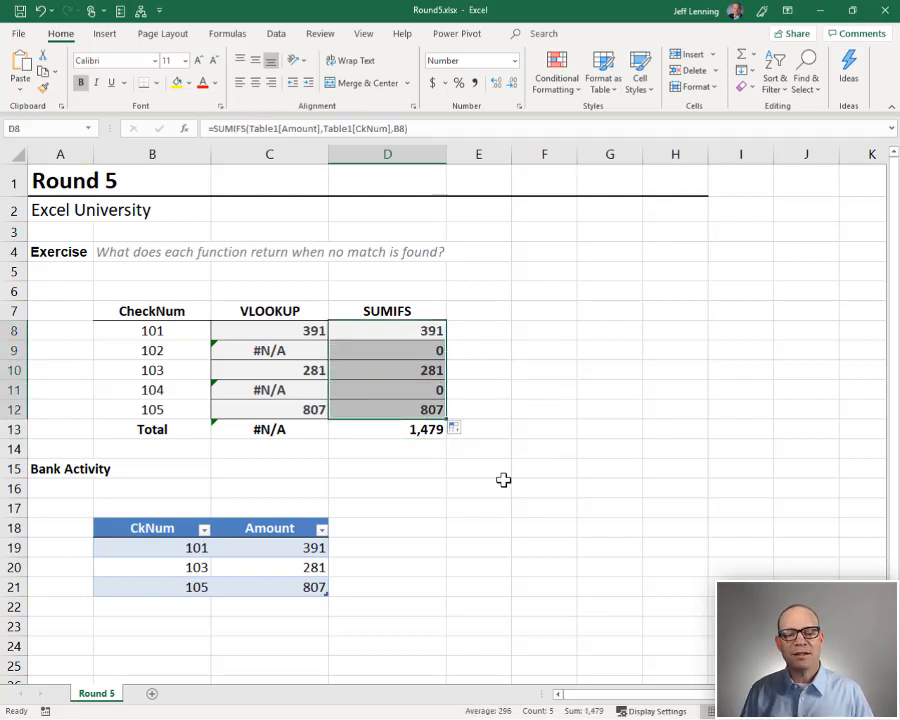
{"action": "left_click", "coordinate": [478, 468]}
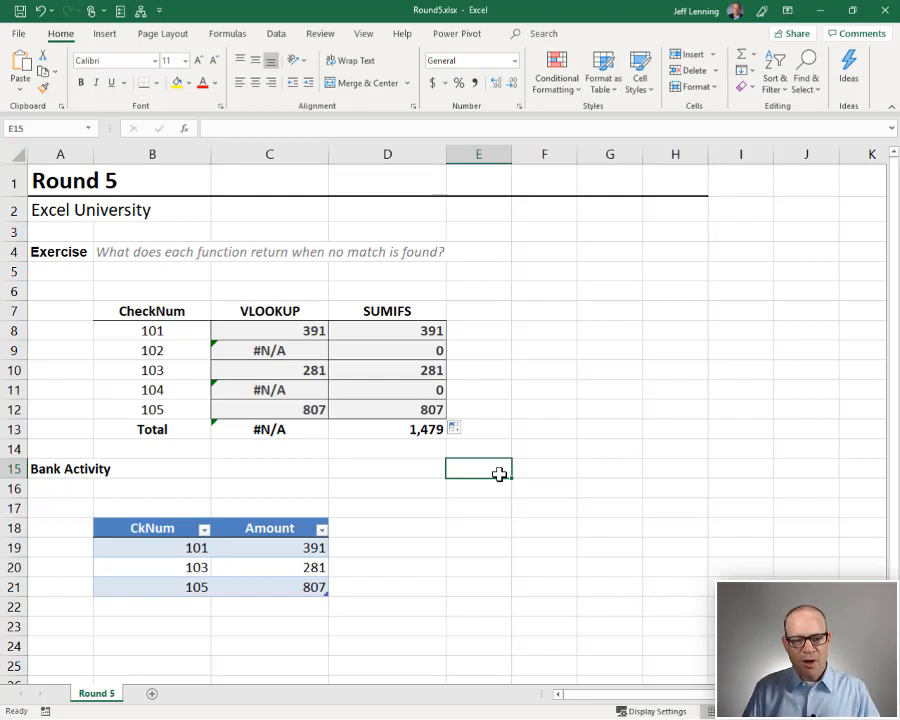
{"action": "left_click", "coordinate": [152, 350]}
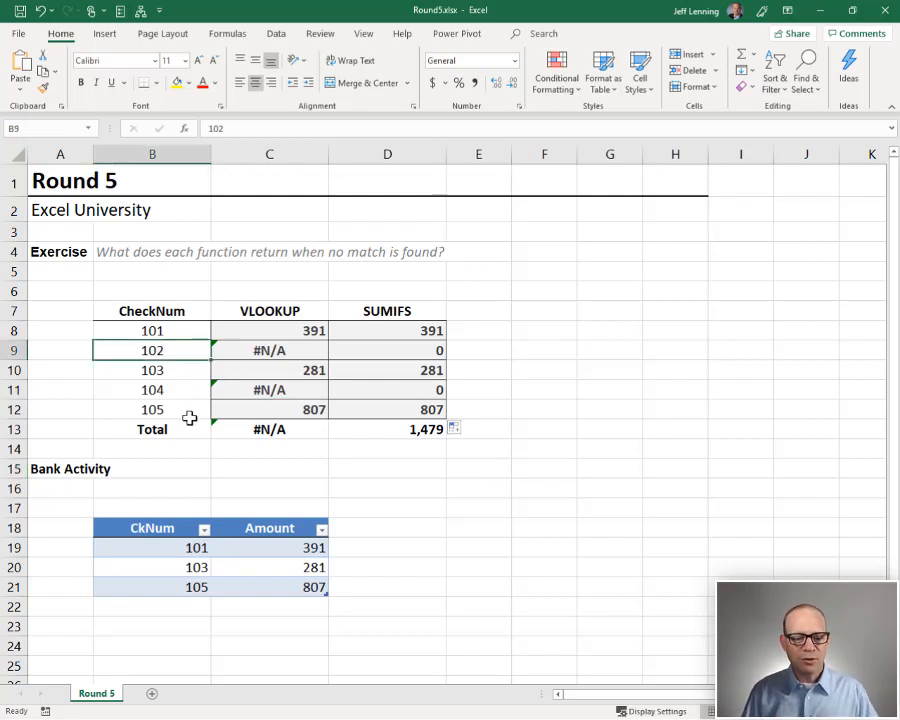
{"action": "mouse_move", "coordinate": [406, 584]}
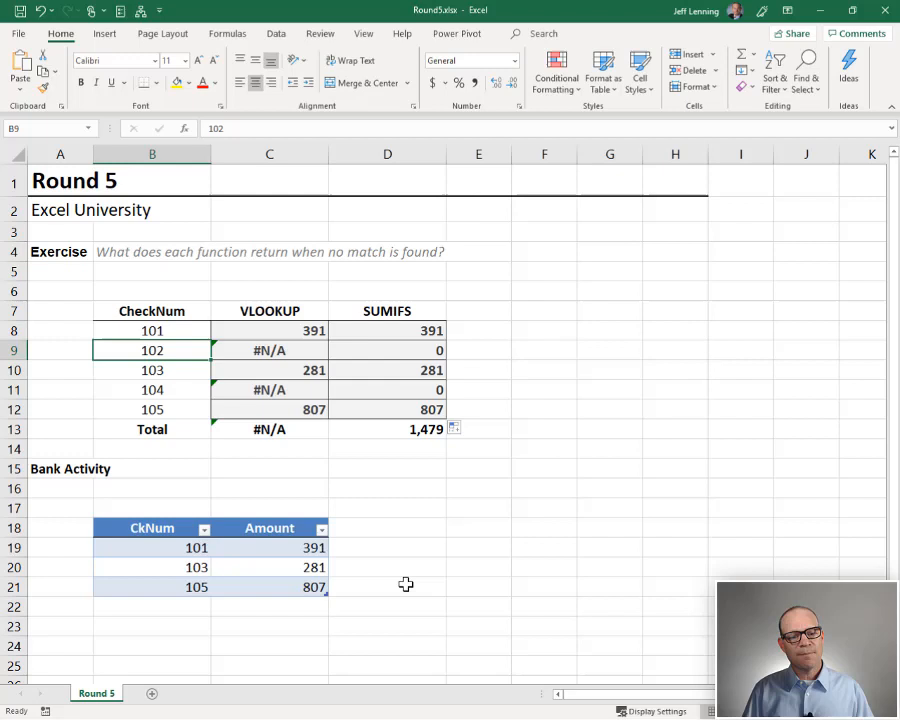
{"action": "left_click", "coordinate": [268, 350]}
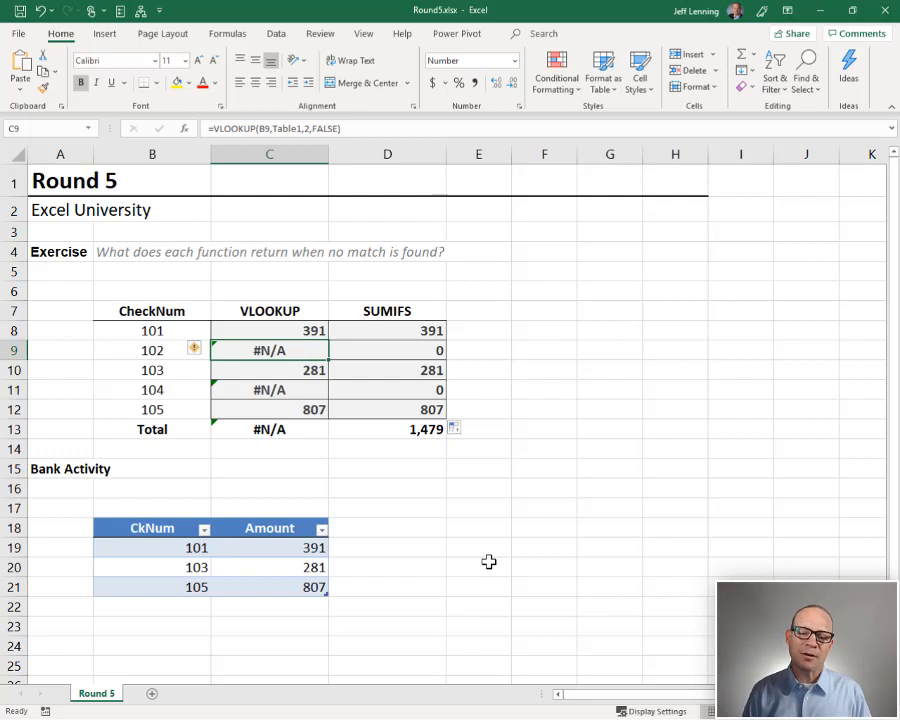
{"action": "left_click", "coordinate": [388, 350]}
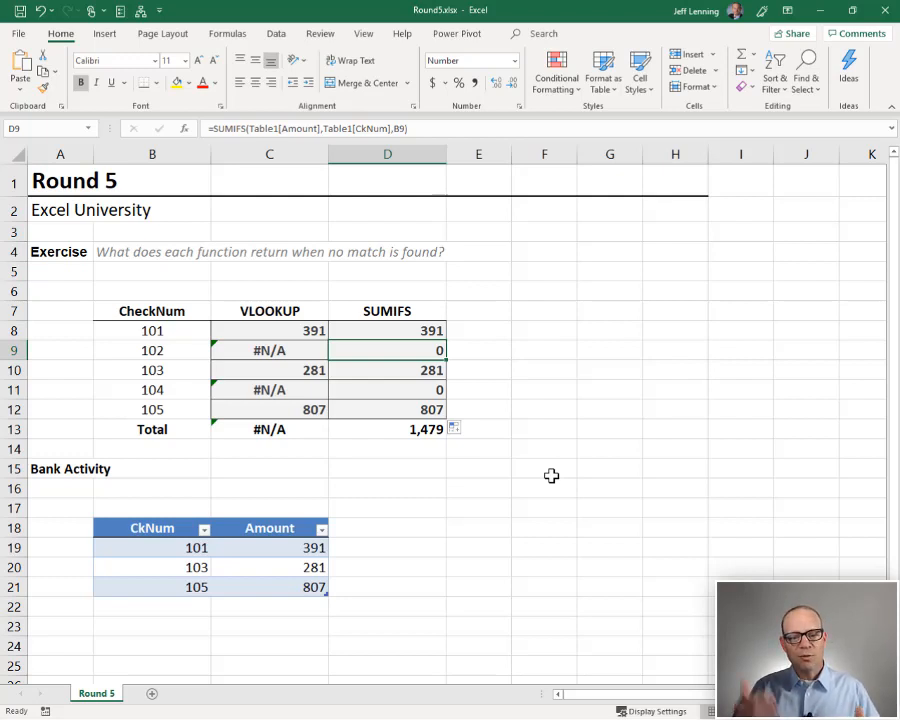
{"action": "mouse_move", "coordinate": [430, 364]}
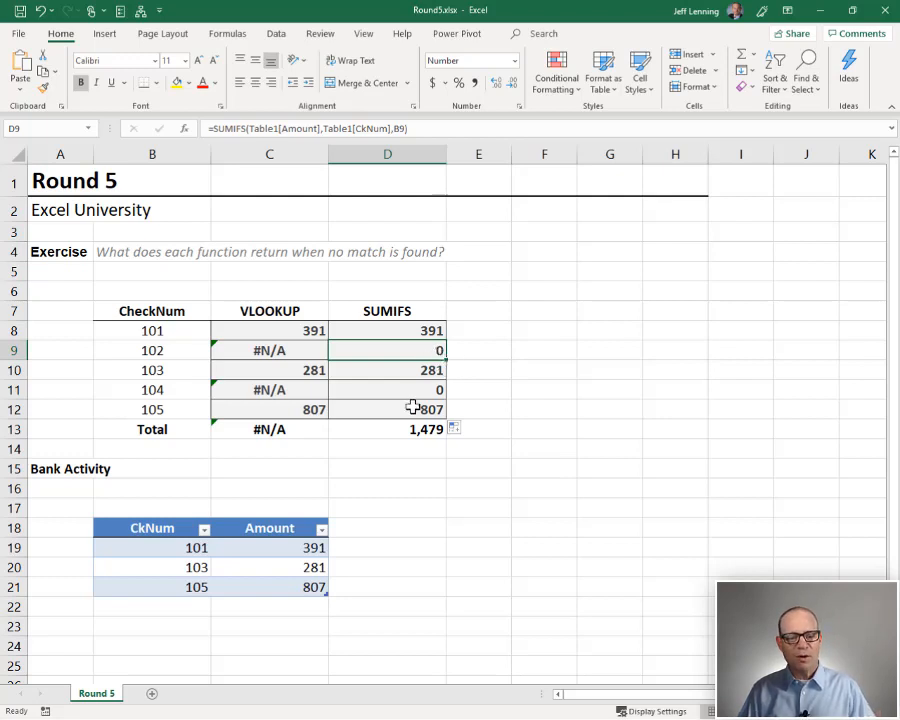
{"action": "mouse_move", "coordinate": [432, 548]}
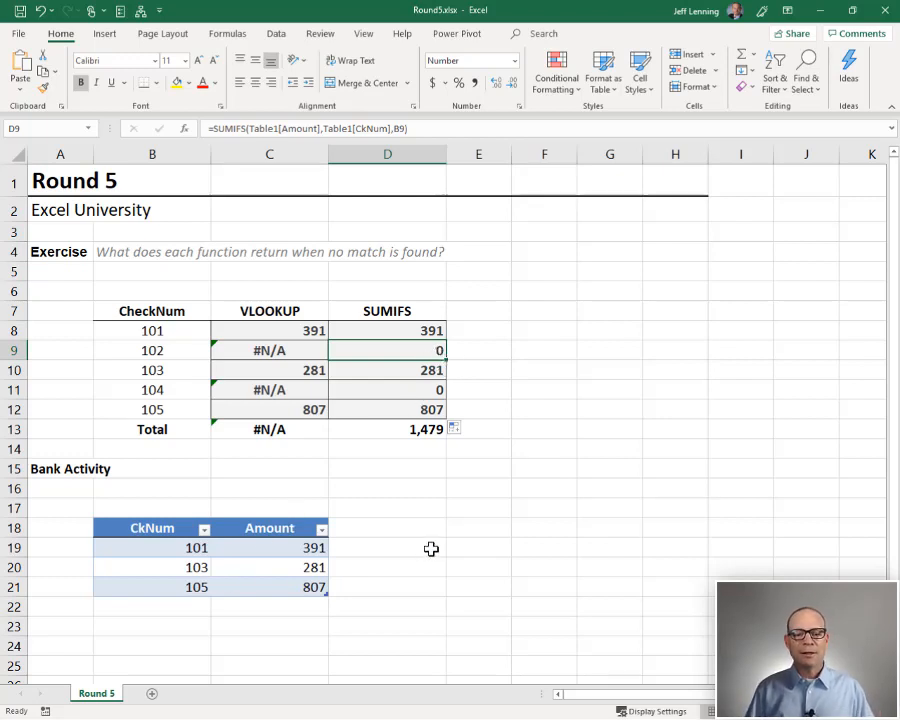
{"action": "mouse_move", "coordinate": [460, 456]}
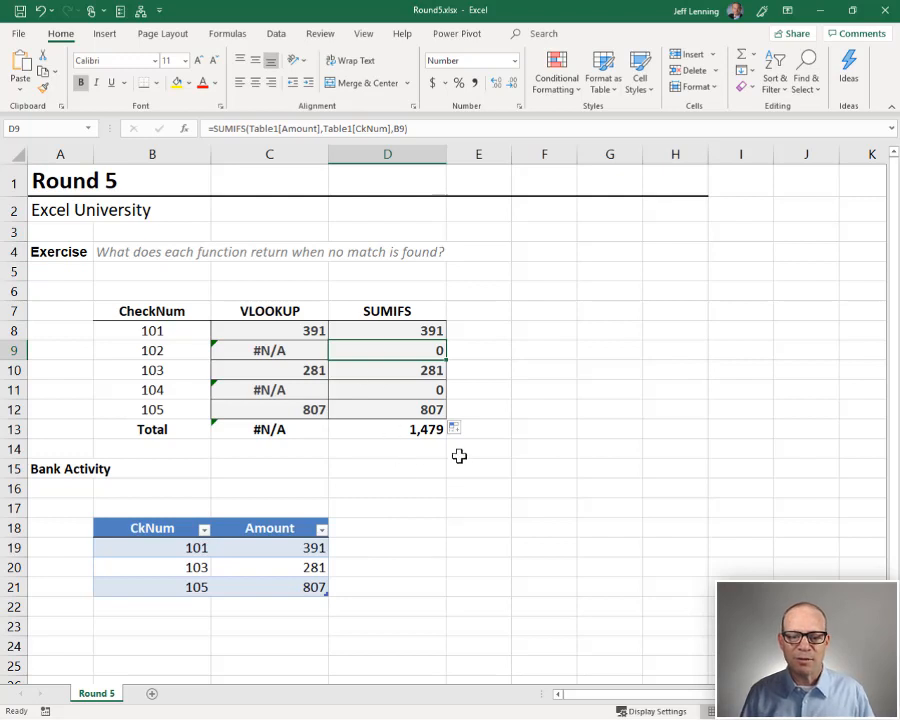
{"action": "left_click", "coordinate": [388, 428]}
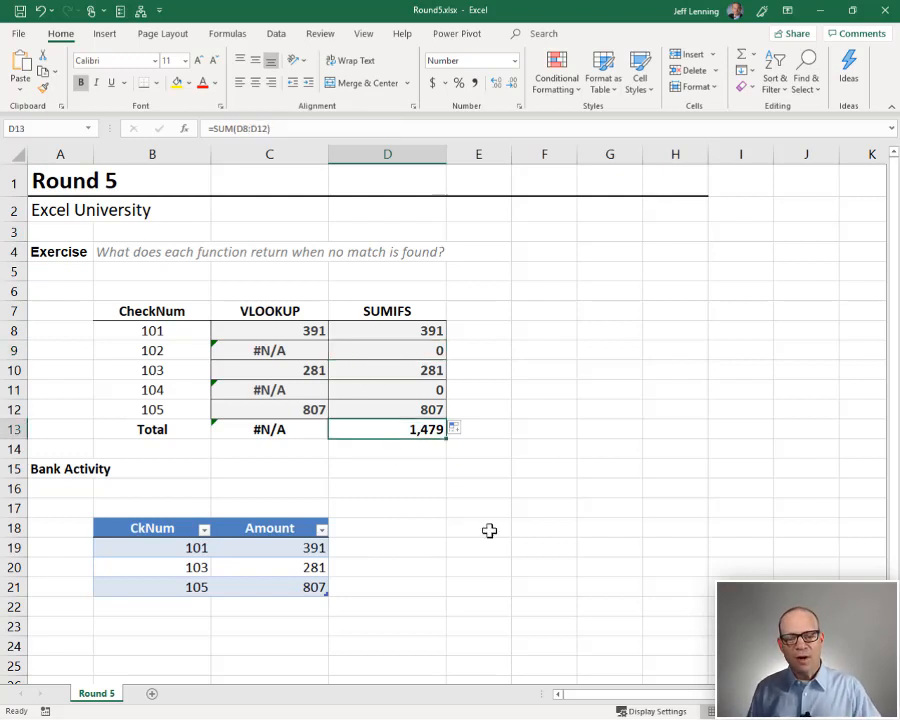